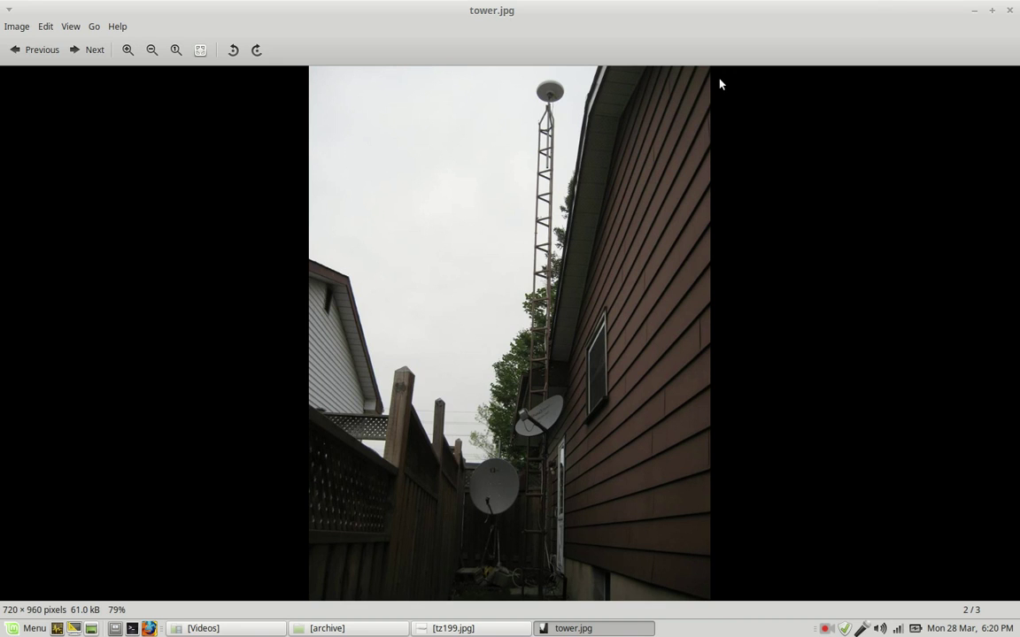
Step: Close the tower.jpg viewer, launch Software Manager, and select the HDHomeRun Config GUI icon
left_click(1008, 10)
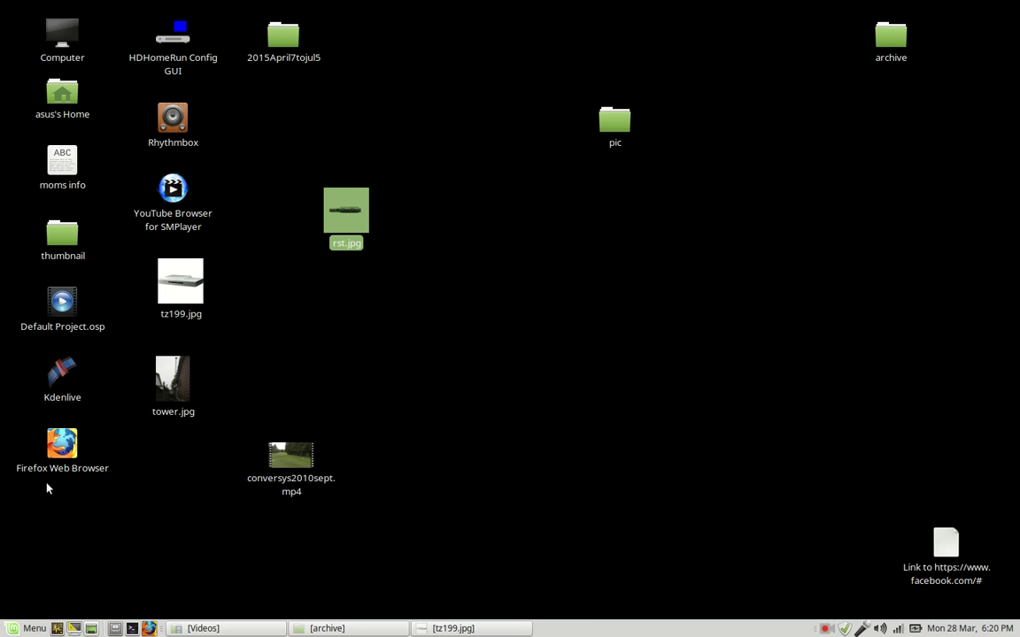
left_click(27, 628)
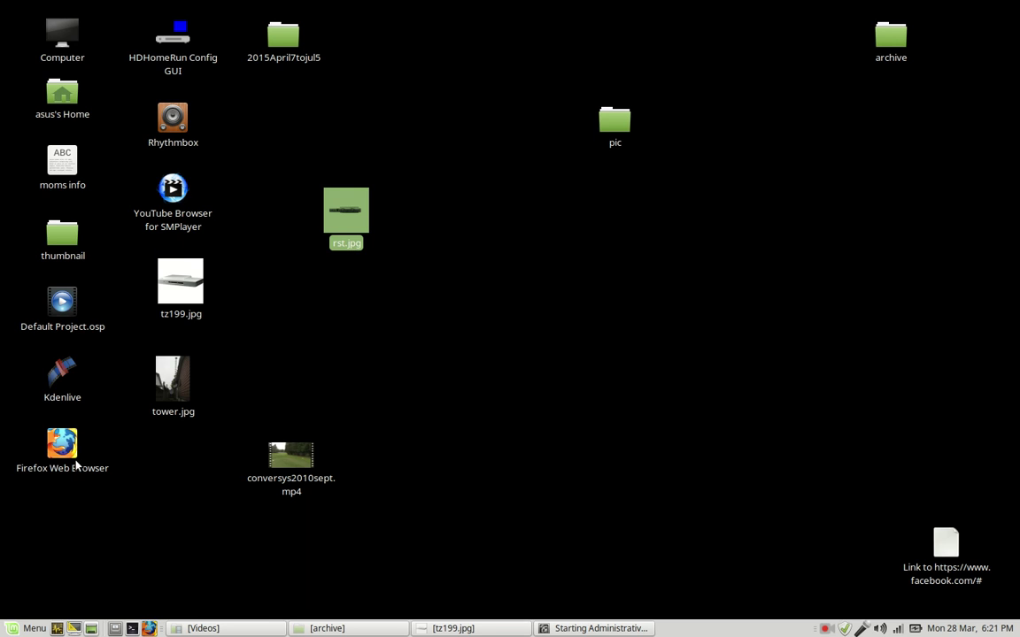
mouse_move(125, 508)
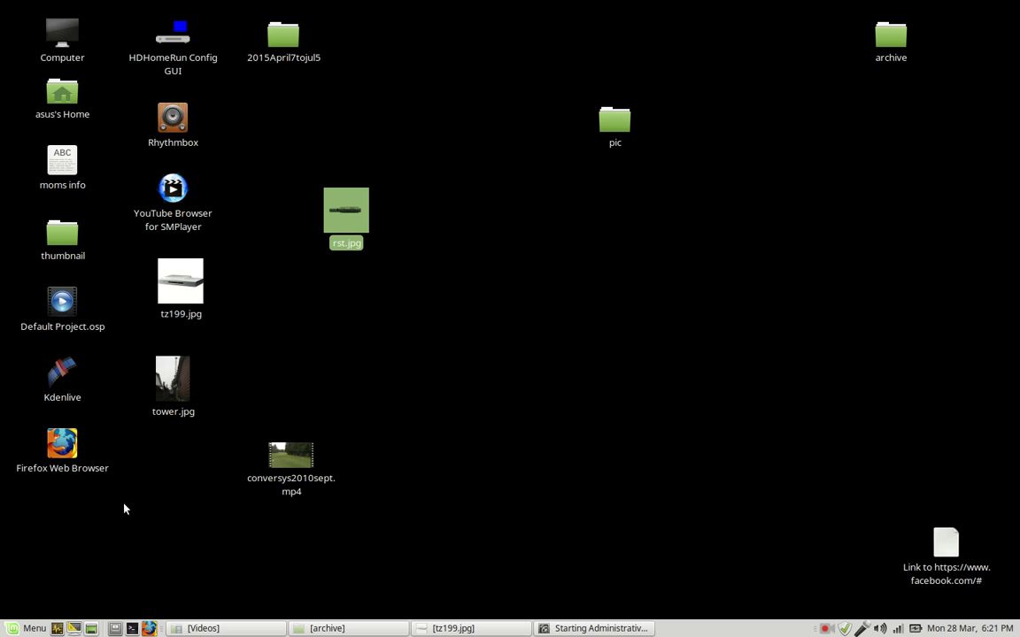
left_click(173, 37)
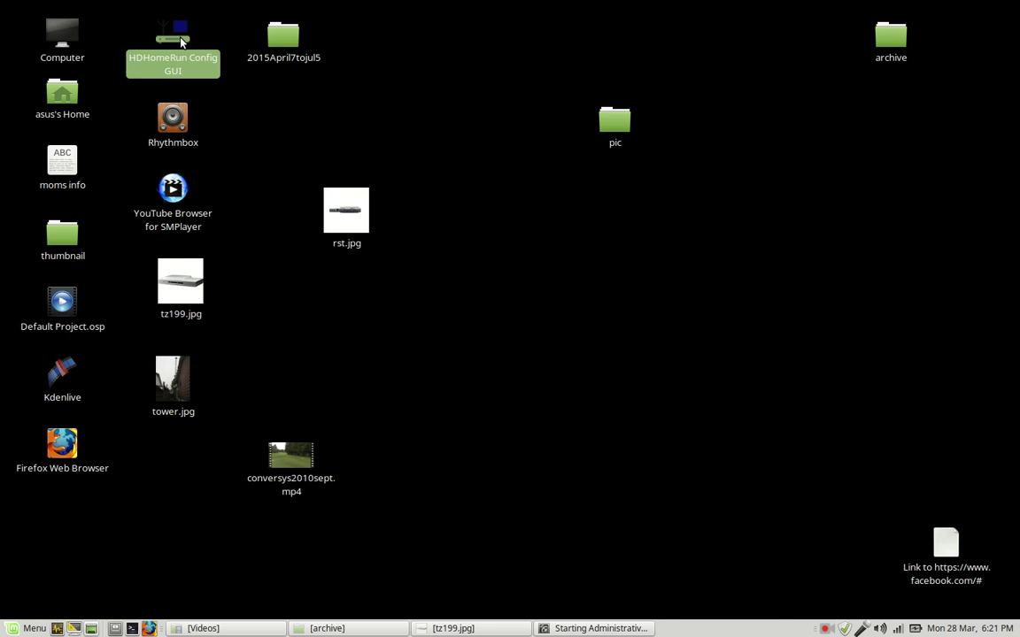
Step: Start the HDHomeRun Config GUI and search Software Manager for 'hdhomerun'
double_click(172, 44)
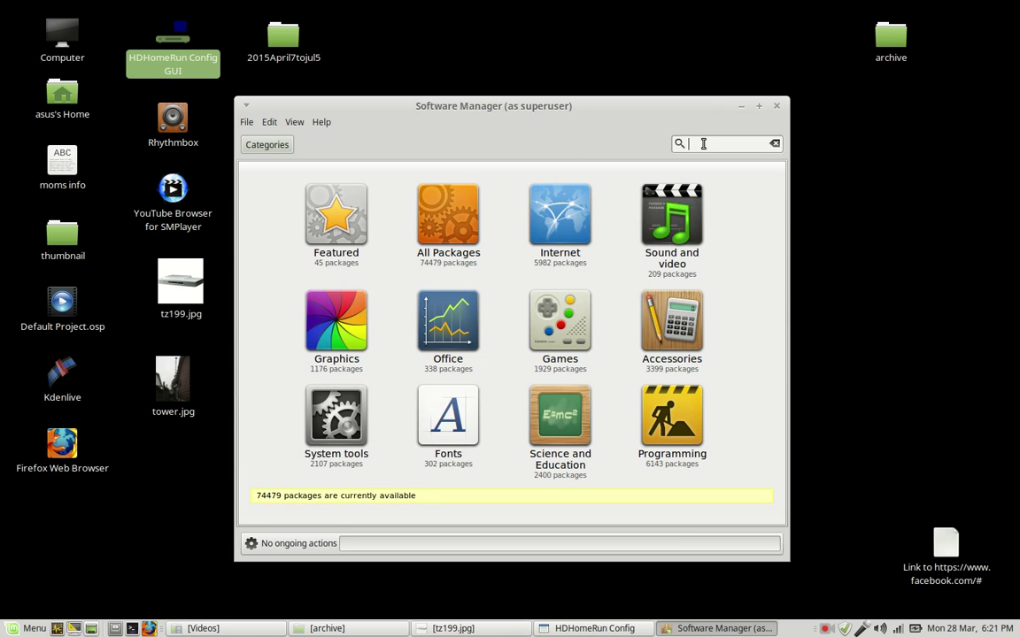
type("h")
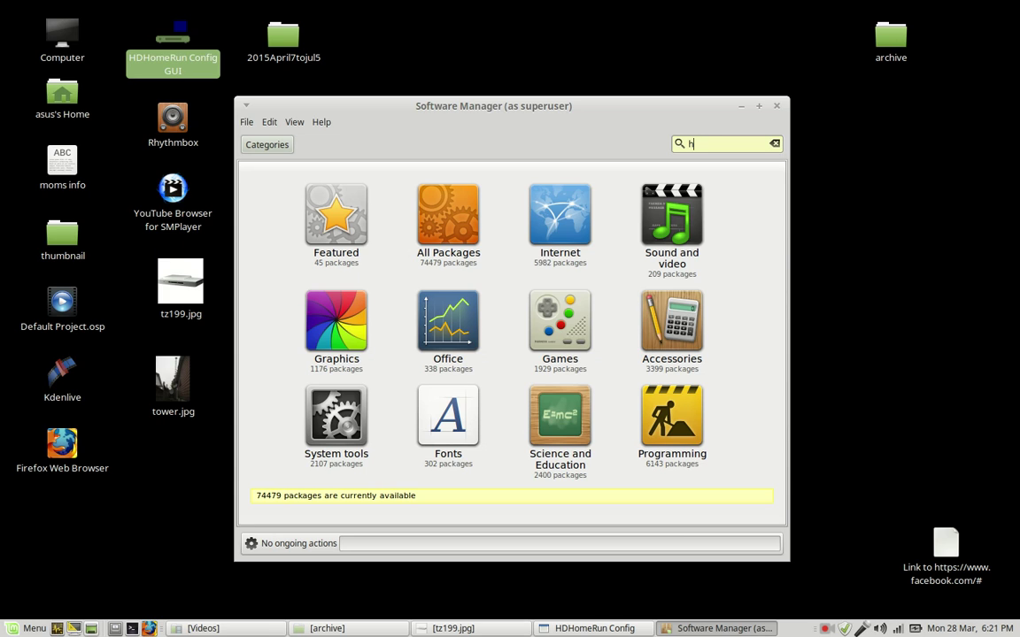
type("dhom")
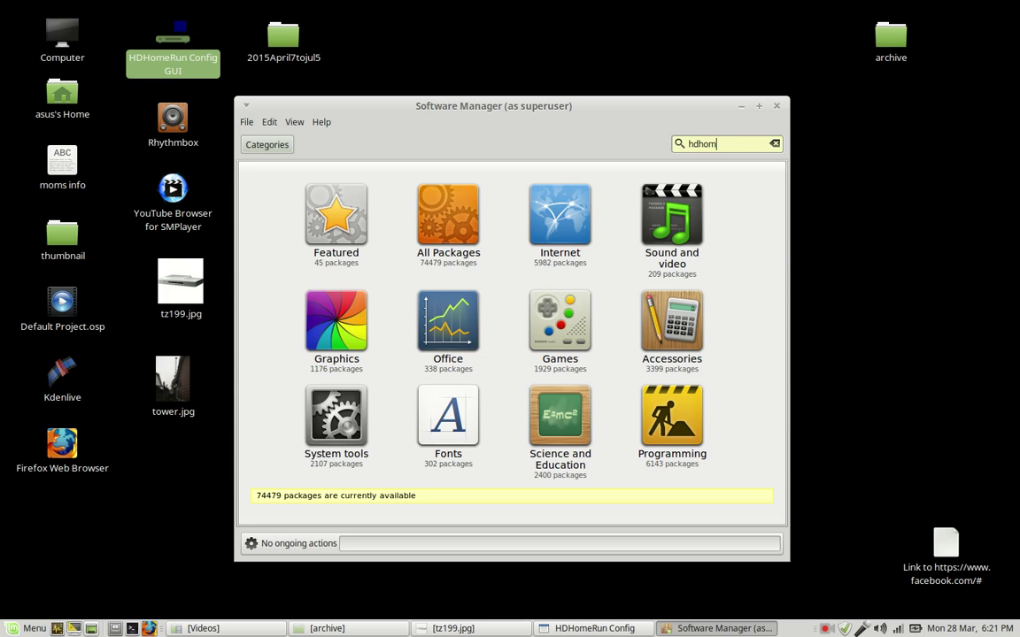
type("erun")
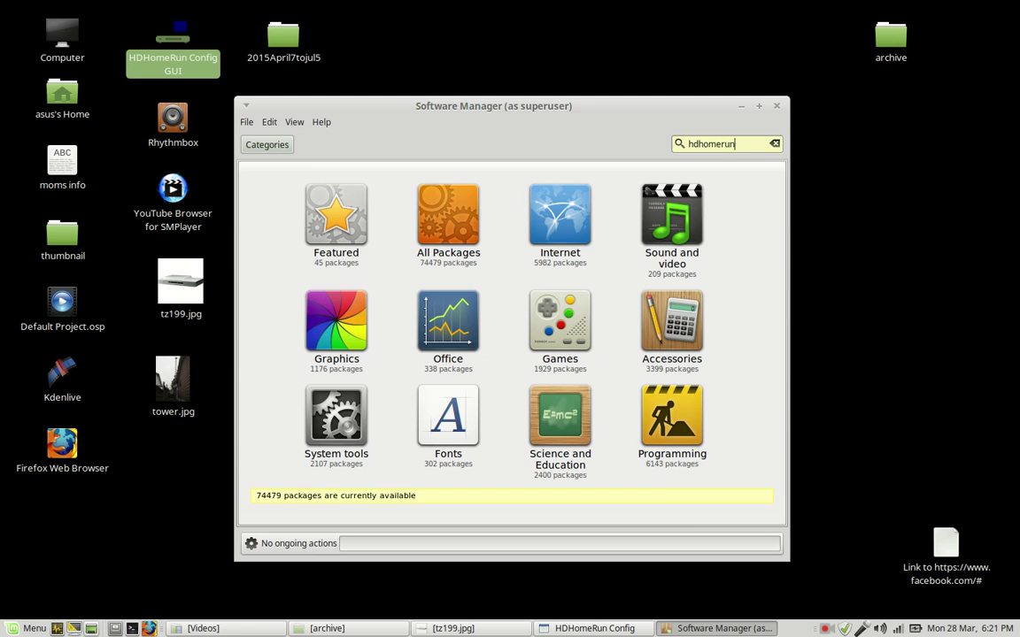
key("Return")
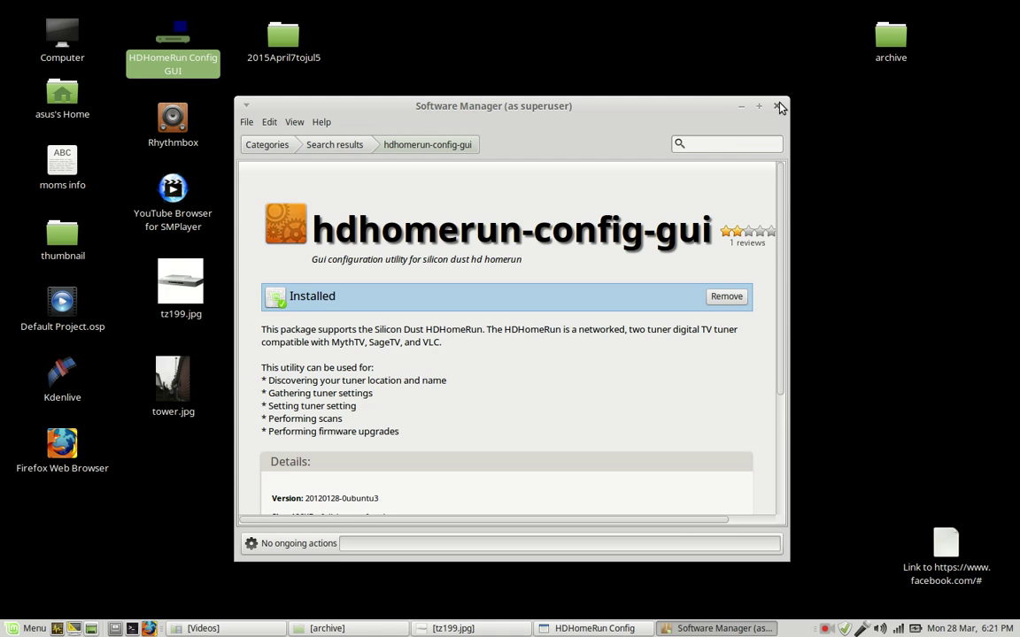
mouse_move(780, 106)
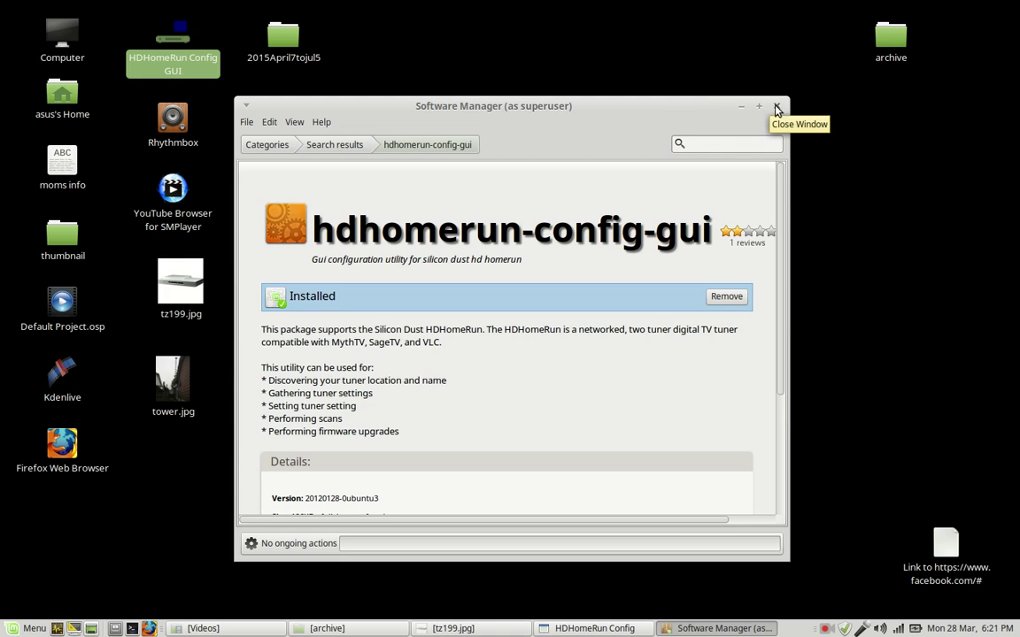
mouse_move(484, 116)
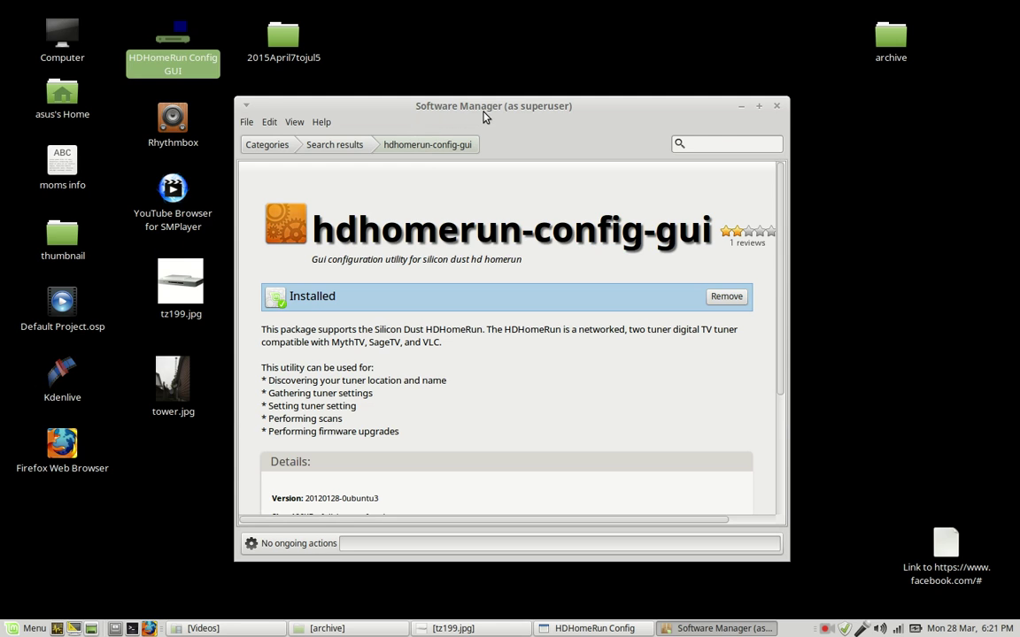
mouse_move(778, 106)
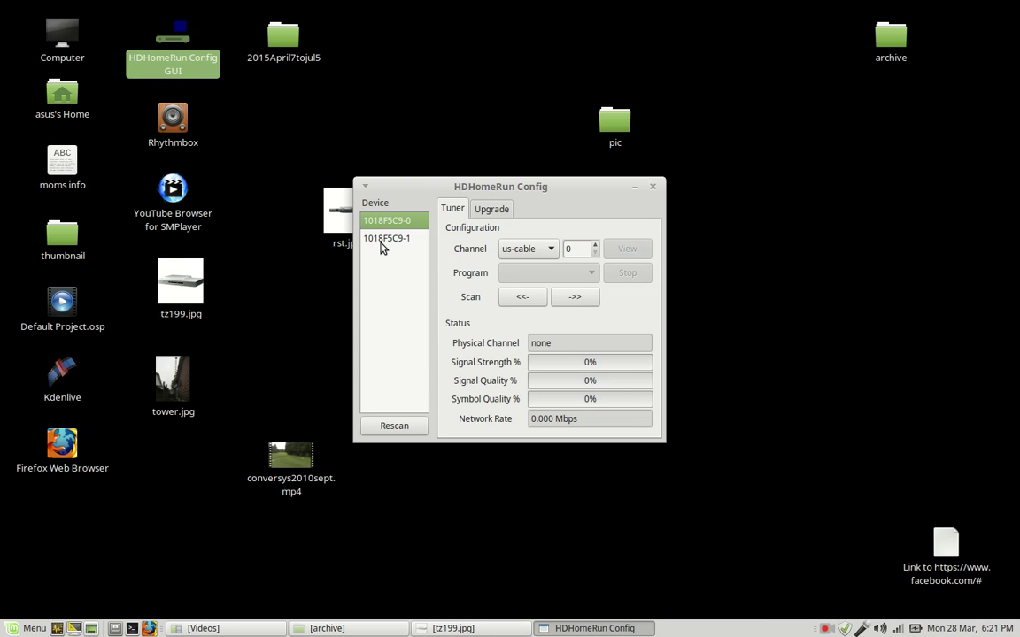
Step: Select tuner 1018F5C9-1 and scan forward until channel 11 locks 11.1 CKWS-DT at 100%
left_click(387, 237)
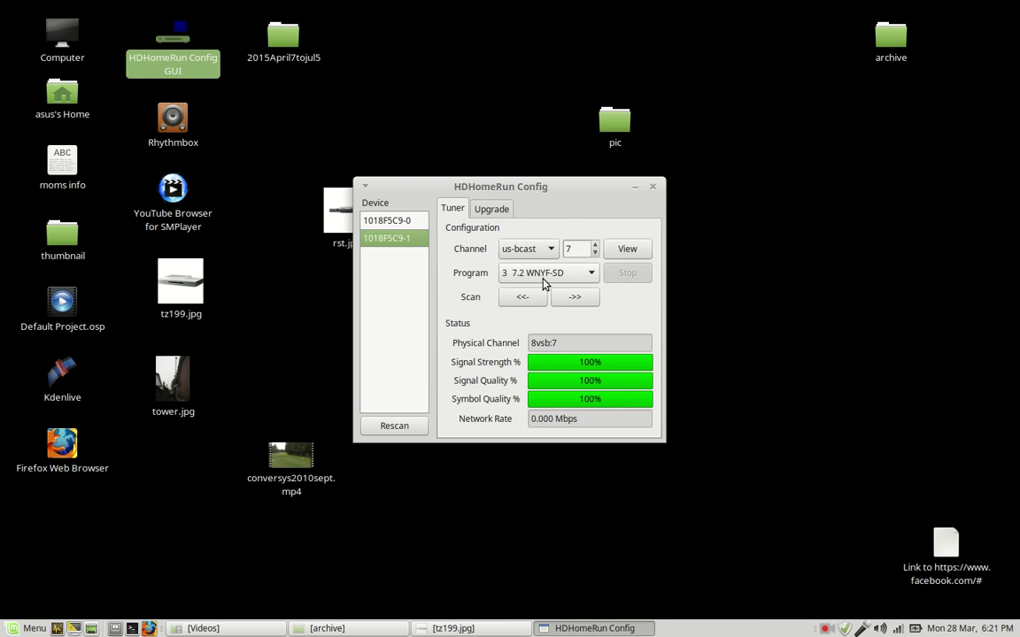
mouse_move(565, 313)
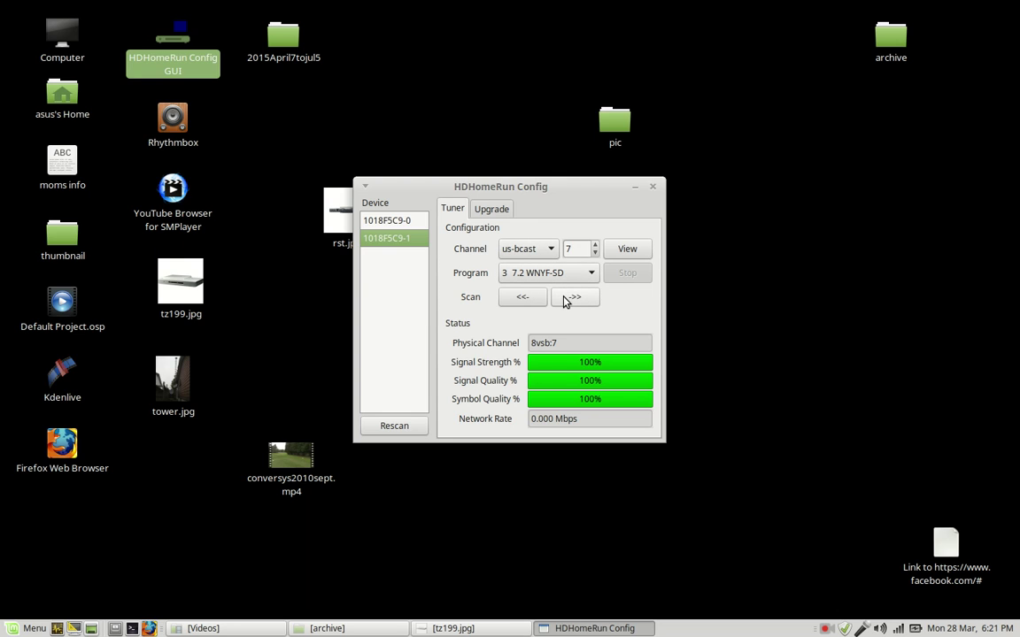
left_click(575, 296)
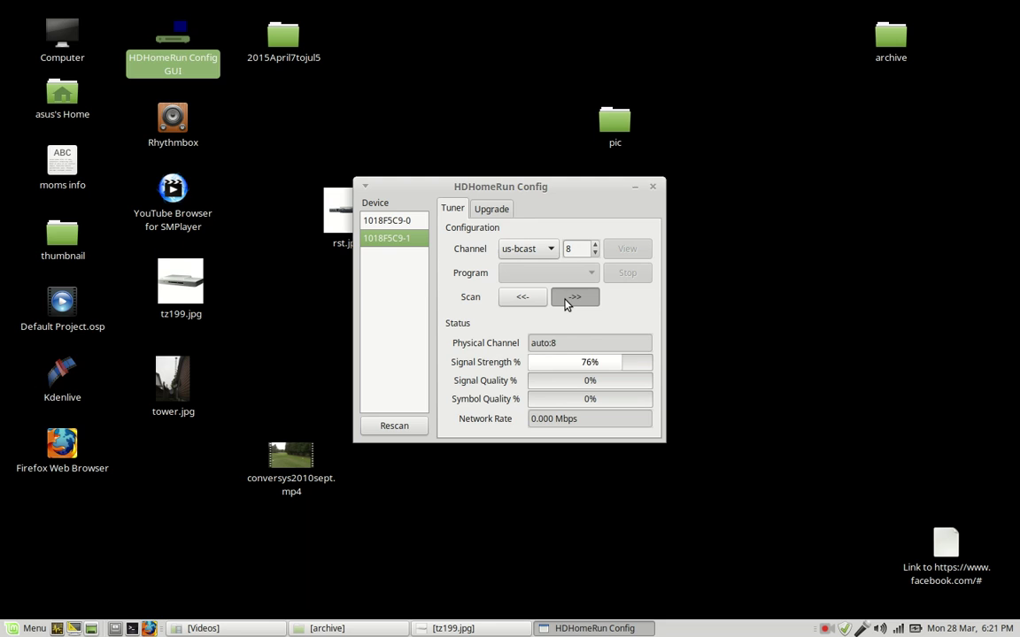
left_click(574, 297)
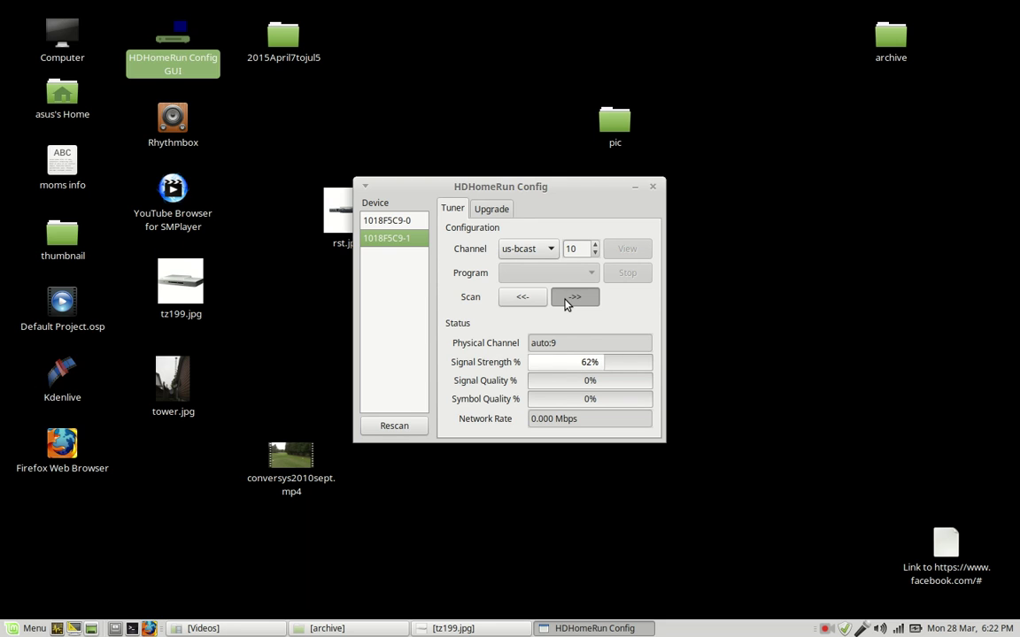
left_click(574, 297)
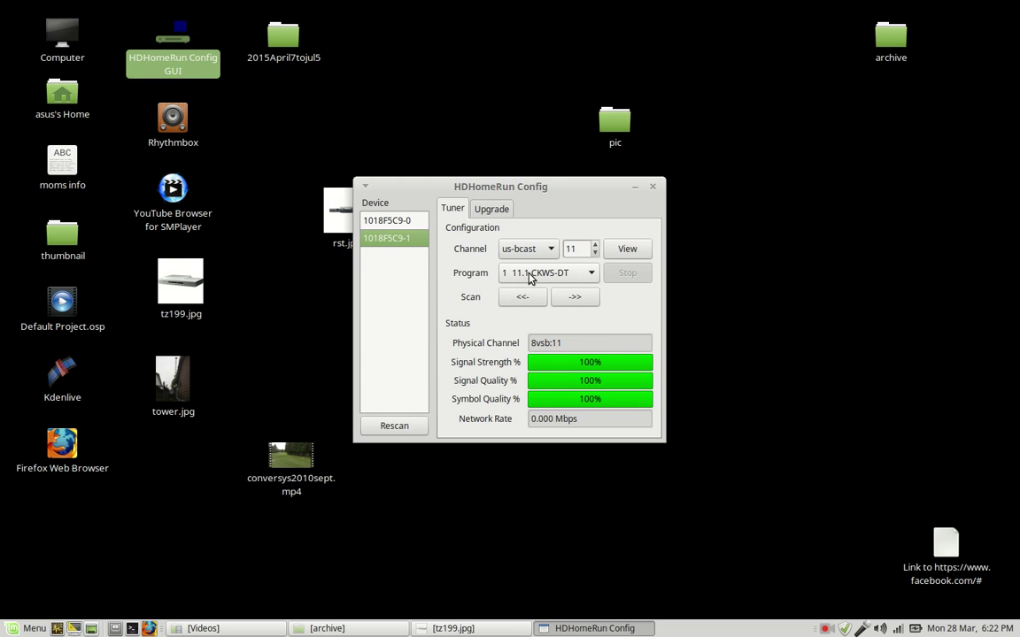
mouse_move(559, 279)
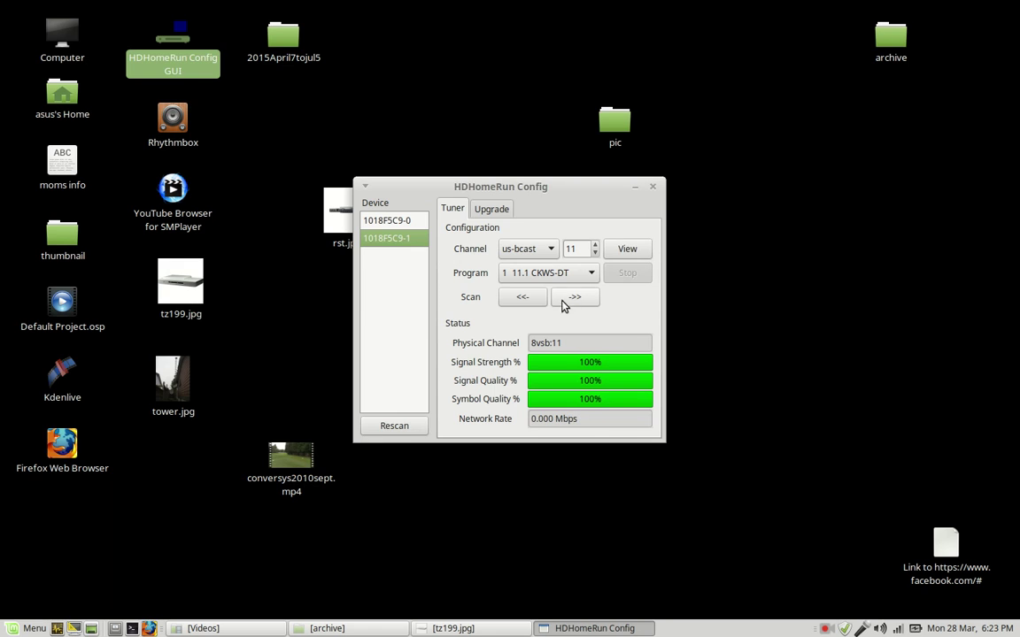
Step: Scan the second tuner forward to channel 23, showing 49% signal and 0% quality
left_click(575, 296)
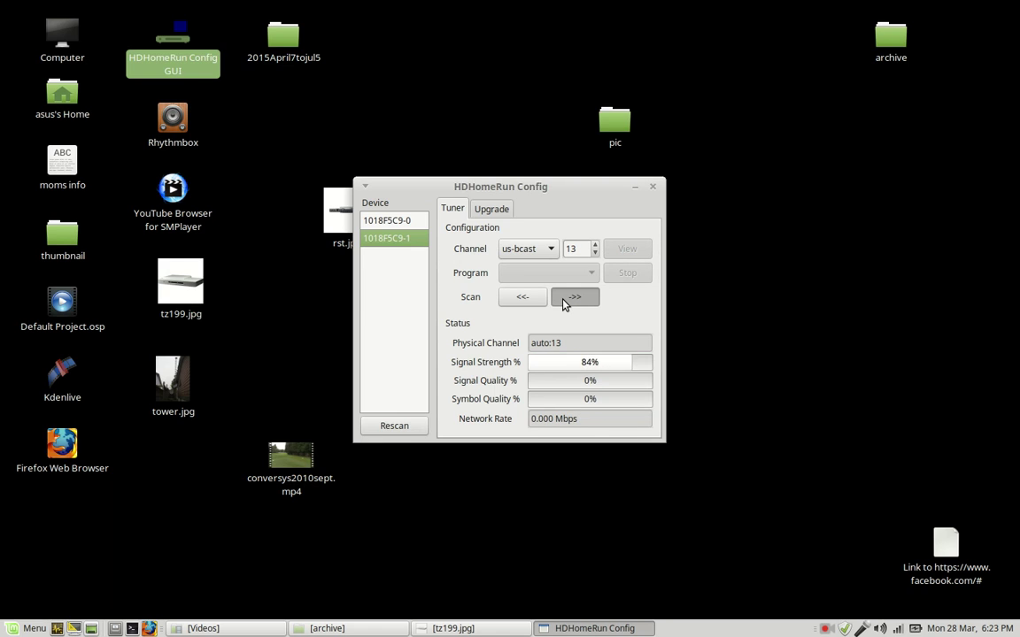
left_click(575, 297)
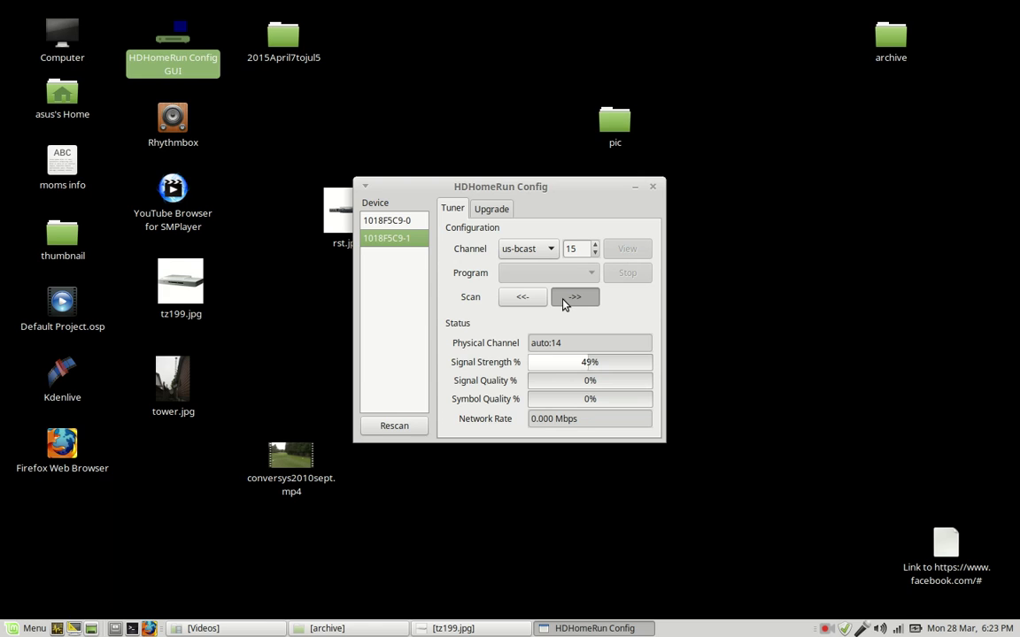
left_click(593, 244)
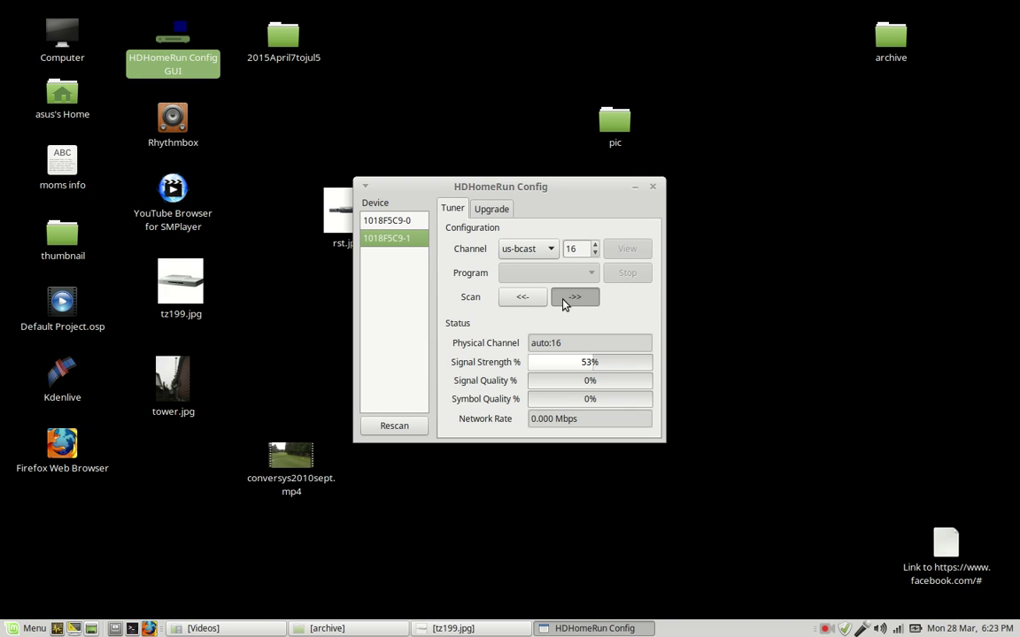
left_click(574, 296)
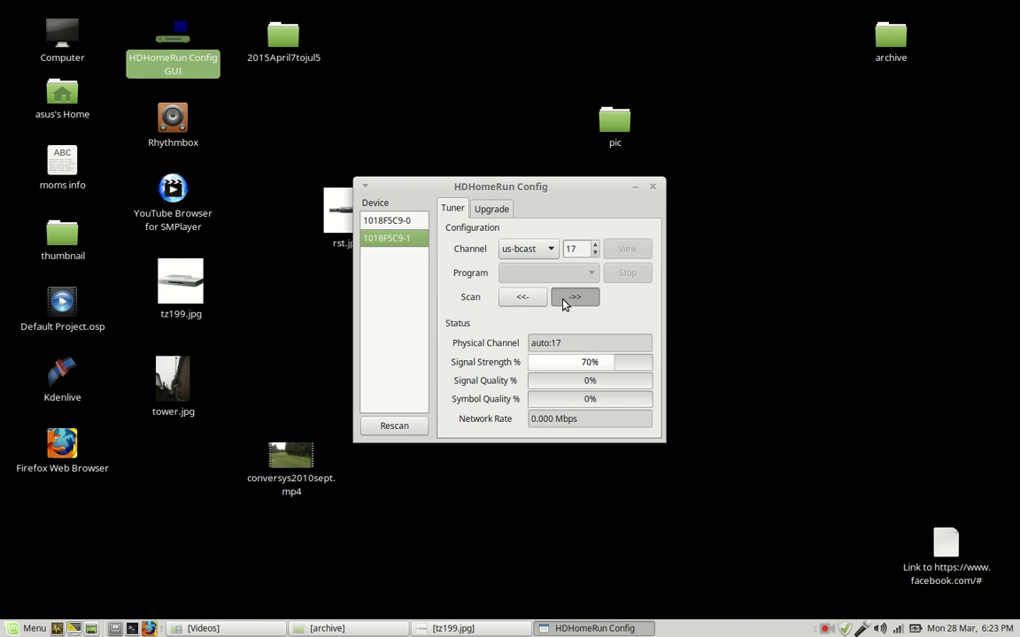
left_click(574, 297)
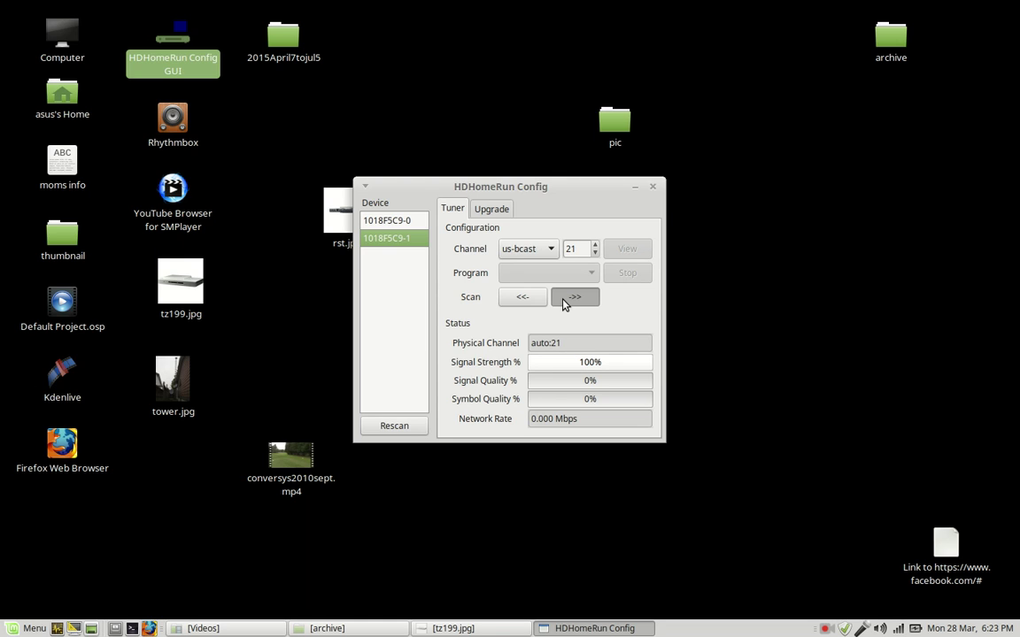
left_click(574, 297)
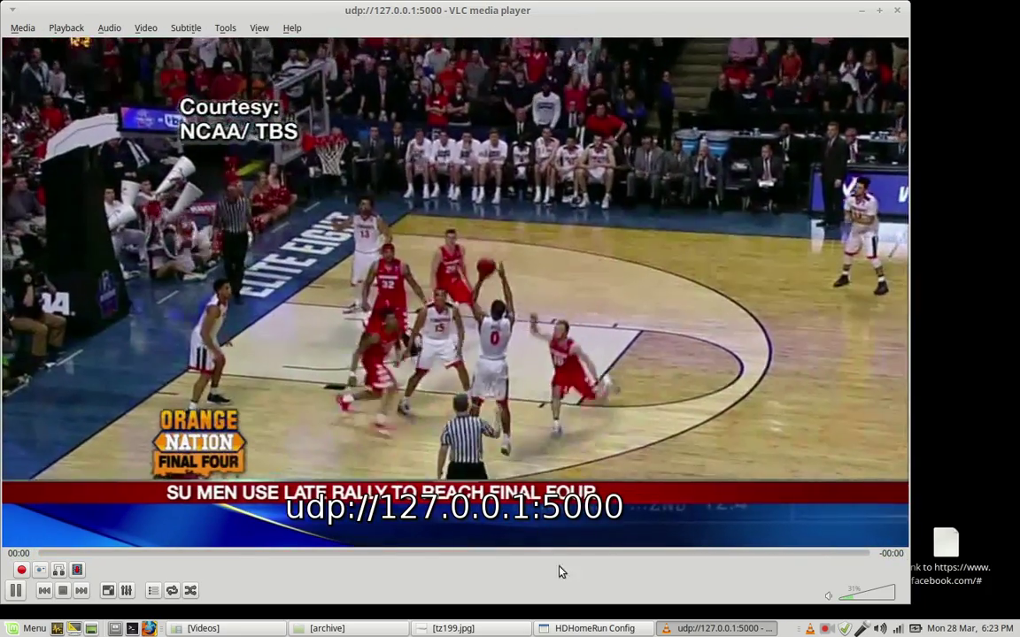
left_click(594, 628)
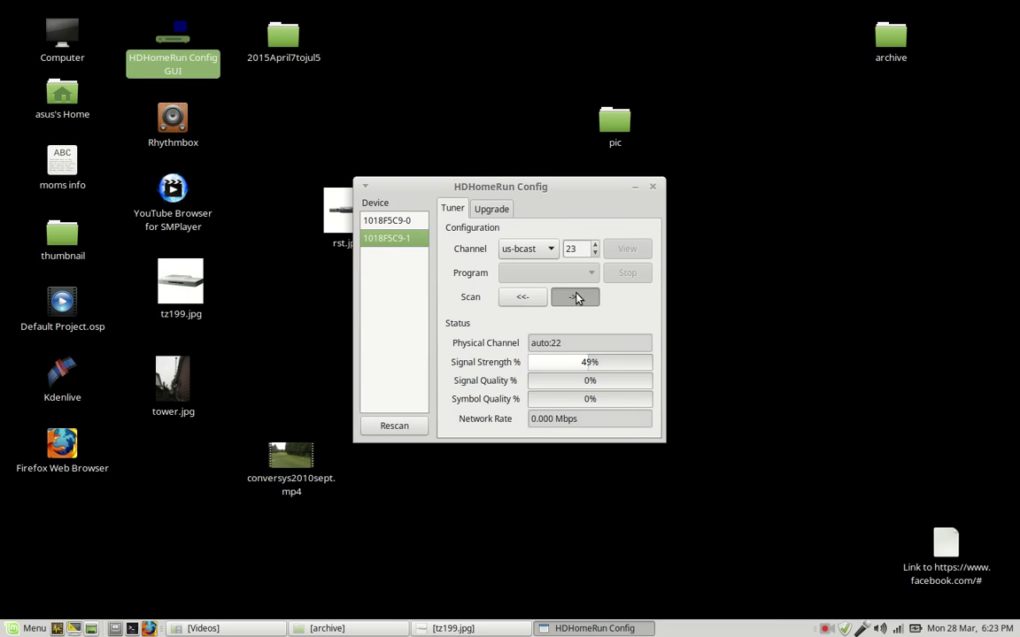
Step: Scan onward through channels toward 41, checking signal strength and quality at each
left_click(595, 244)
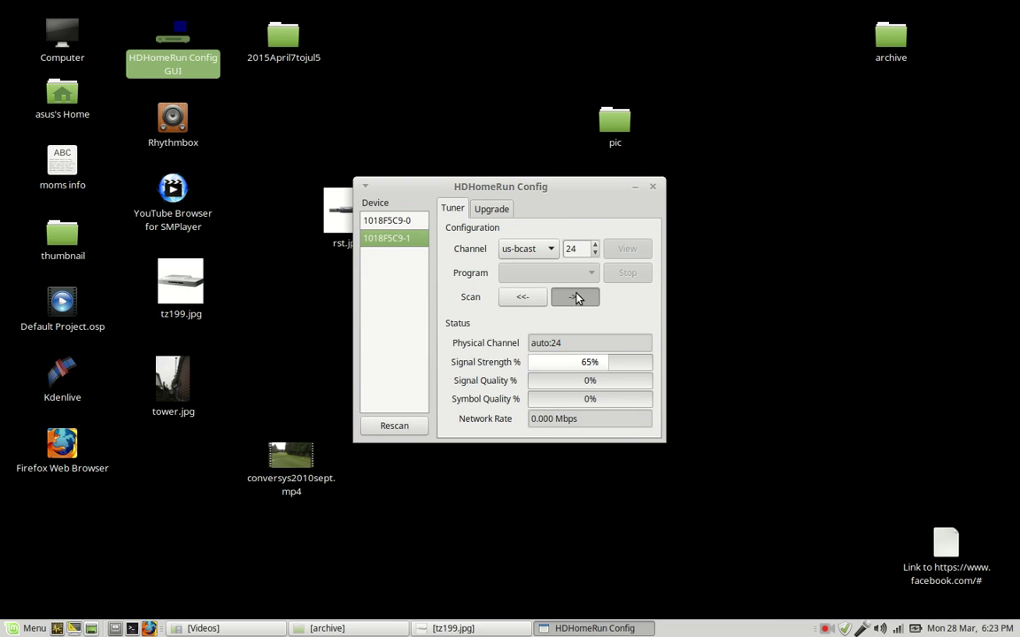
left_click(576, 296)
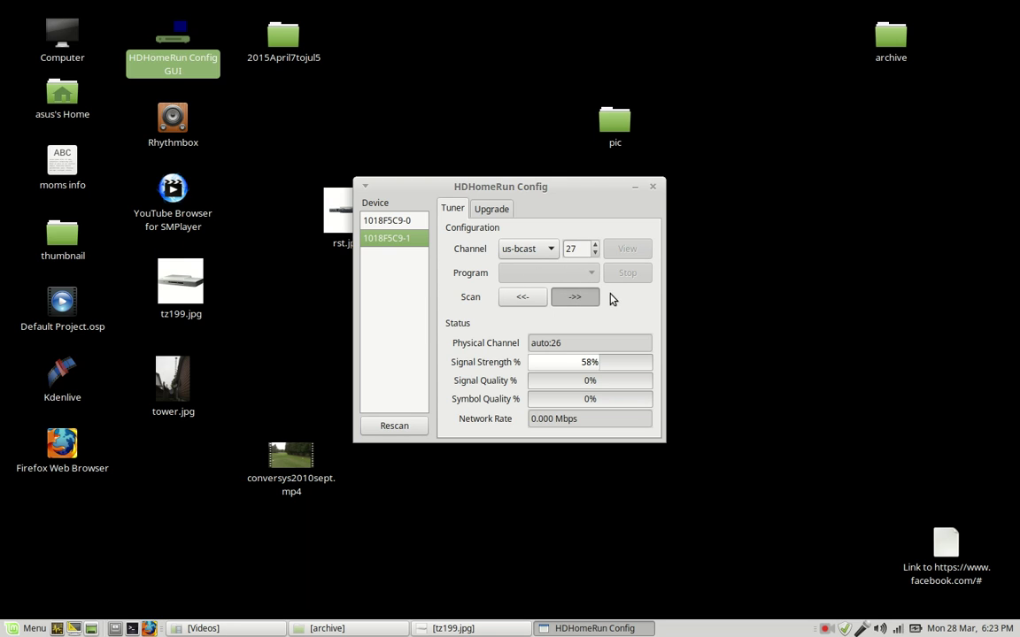
left_click(575, 296)
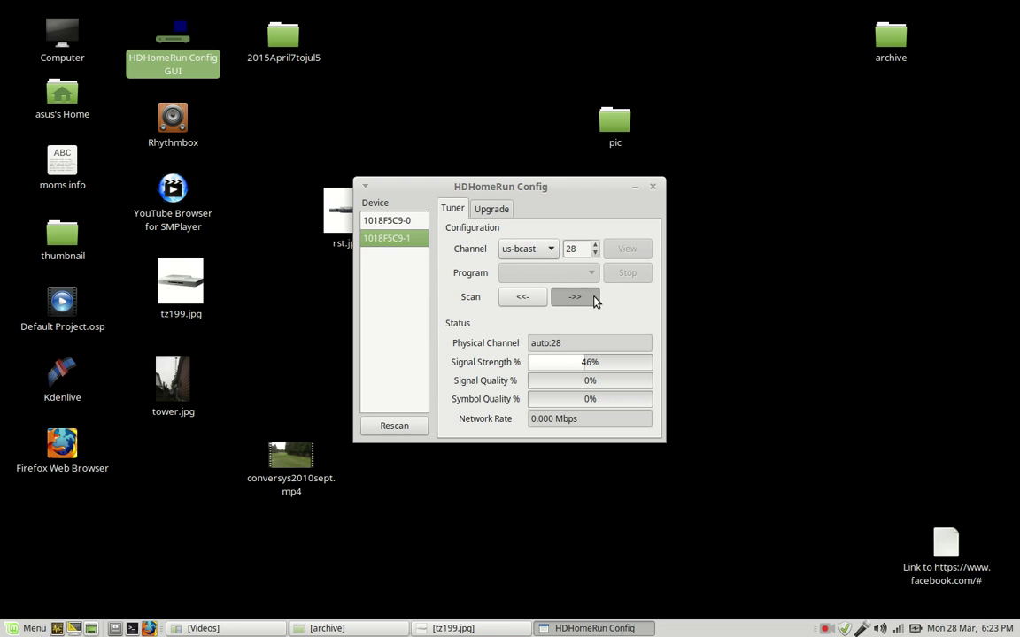
left_click(575, 296)
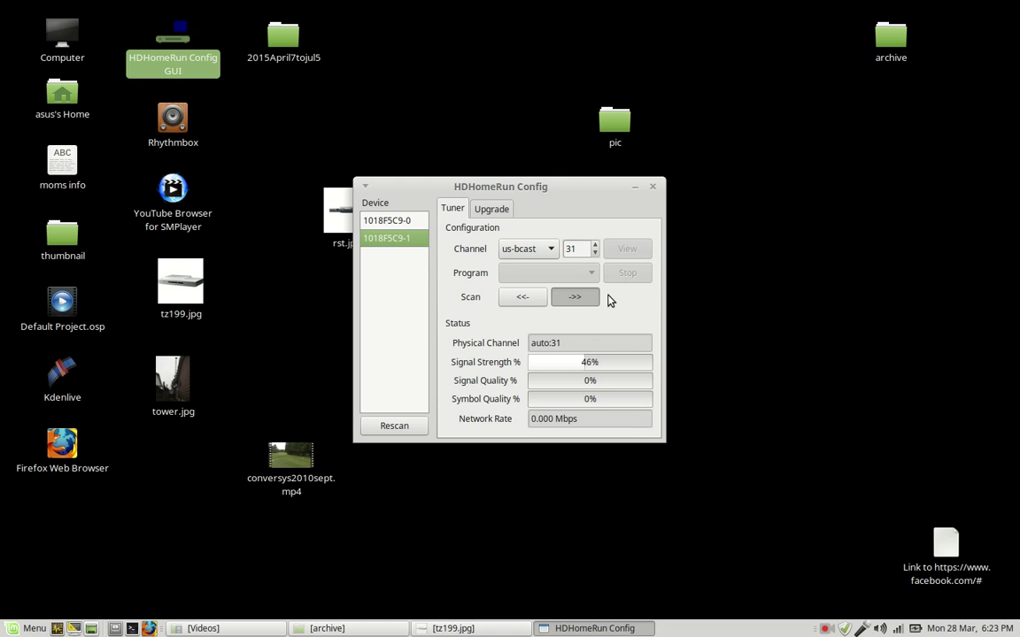
left_click(594, 244)
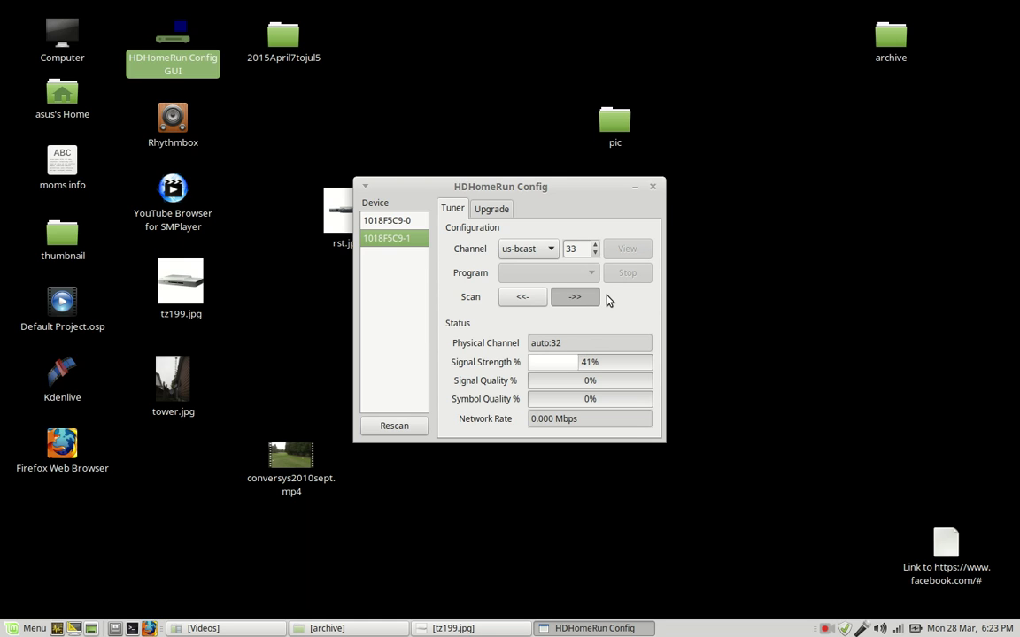
left_click(575, 297)
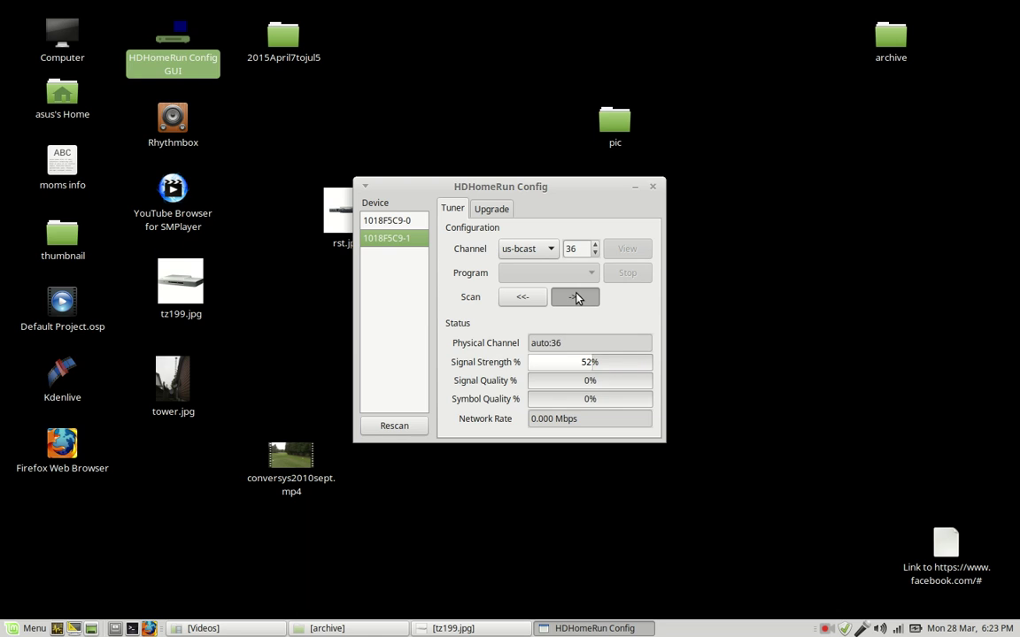
left_click(594, 245)
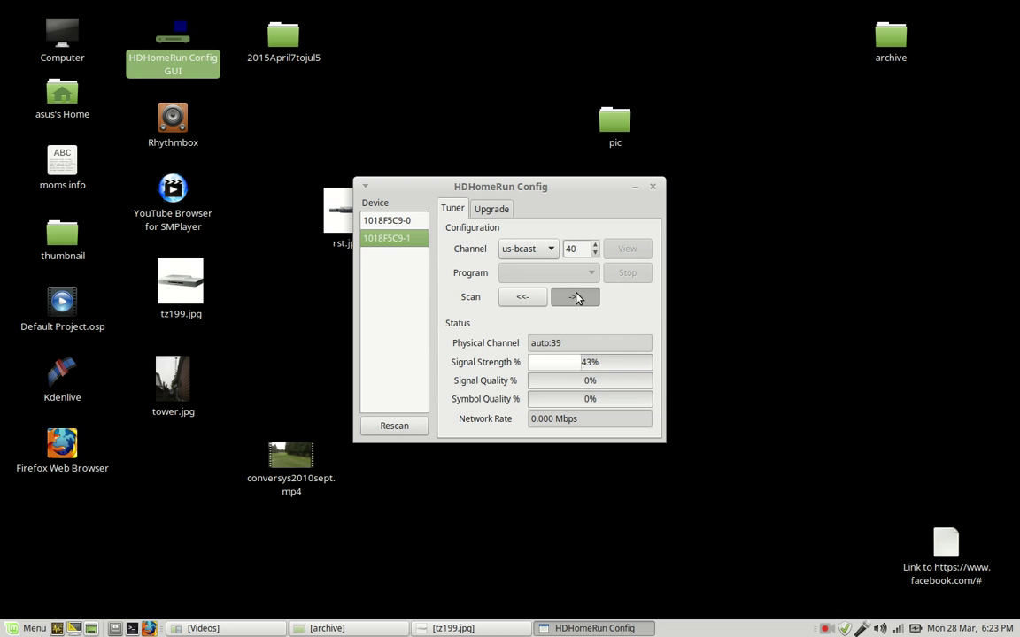
left_click(574, 296)
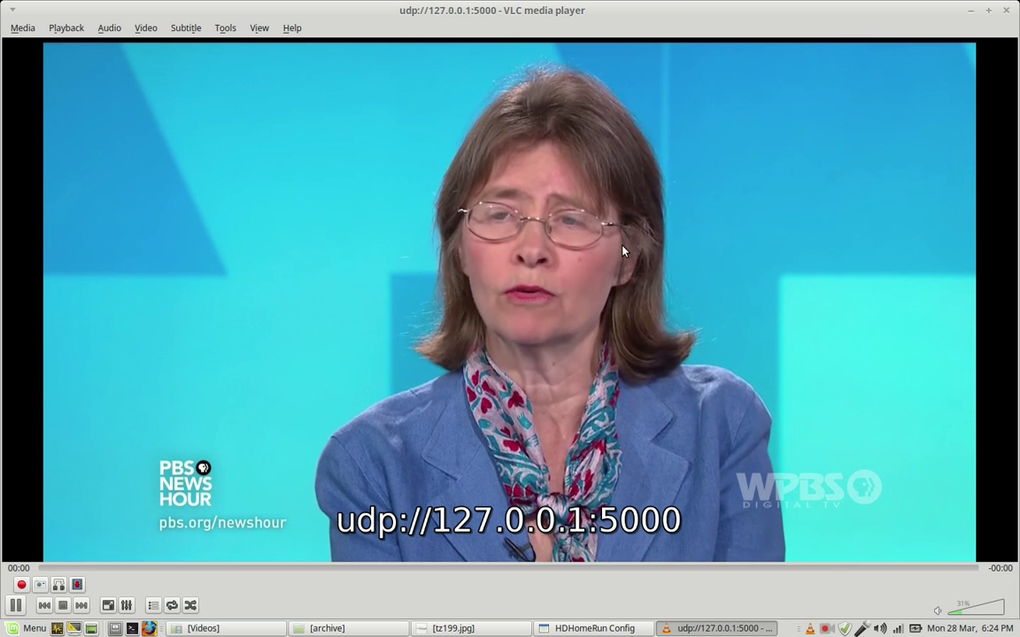
mouse_move(856, 139)
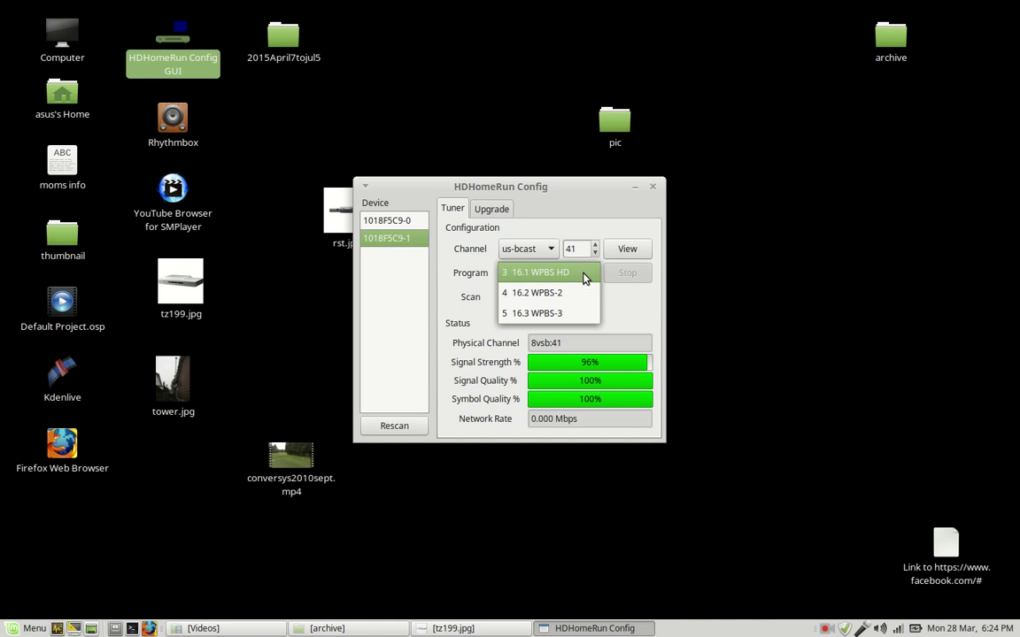
mouse_move(570, 272)
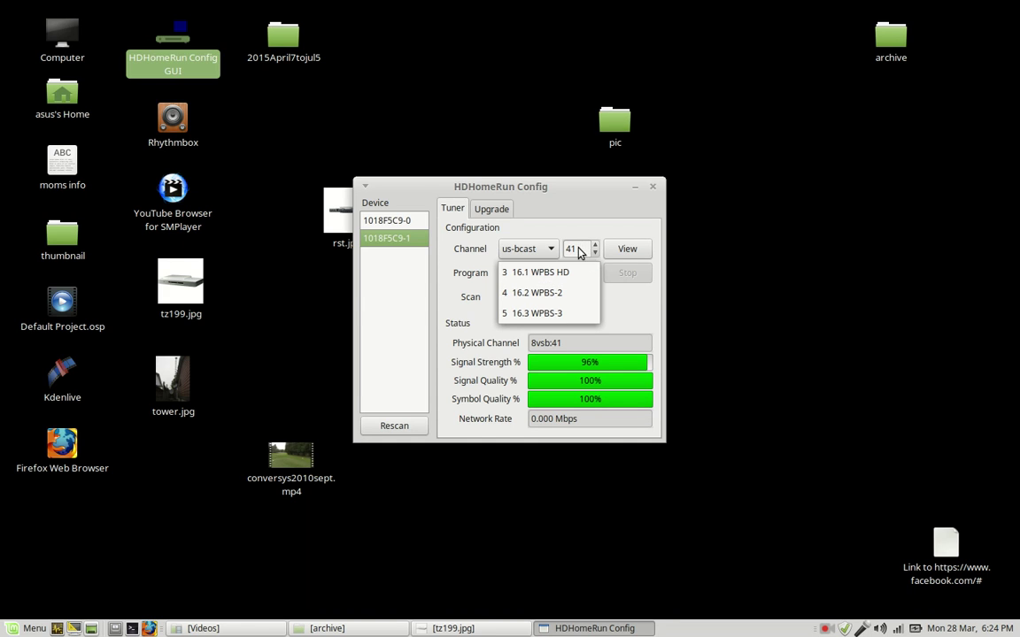
mouse_move(546, 272)
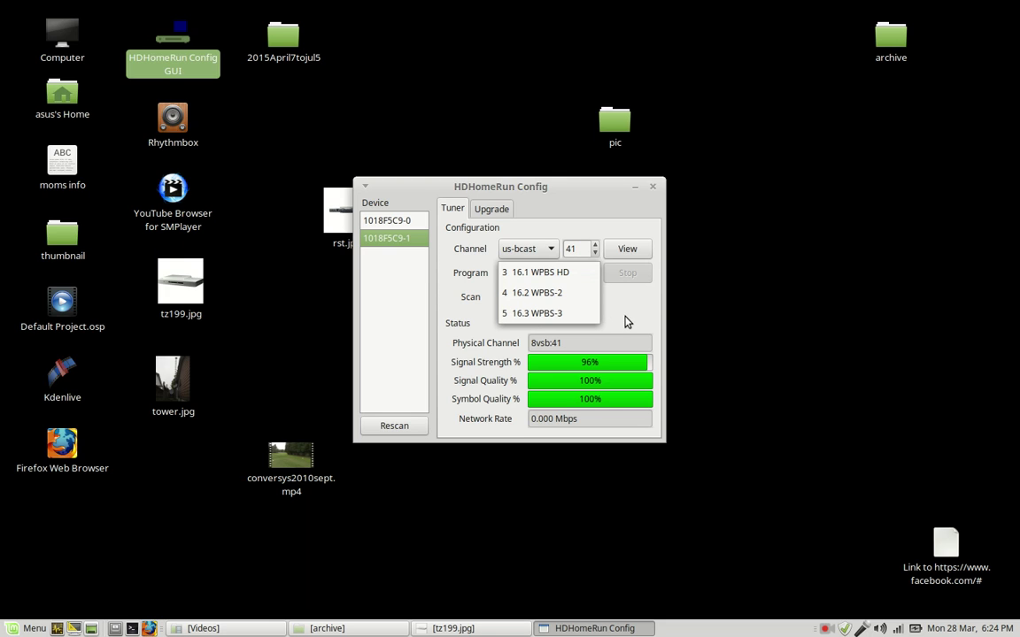
mouse_move(622, 323)
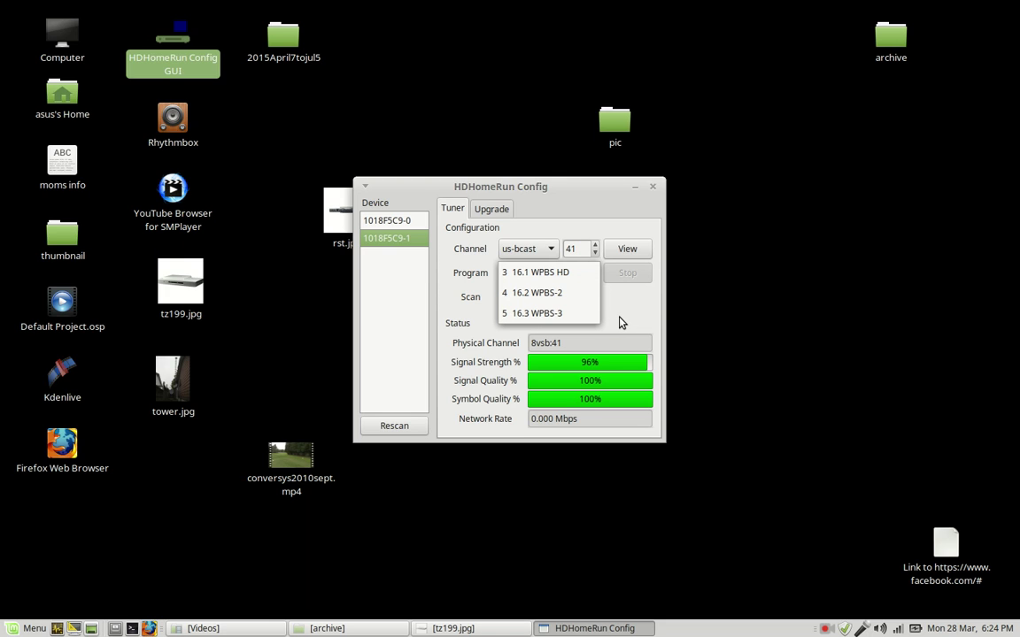
Step: Choose program '3 16.1 WPBS HD' from the Program dropdown
left_click(536, 272)
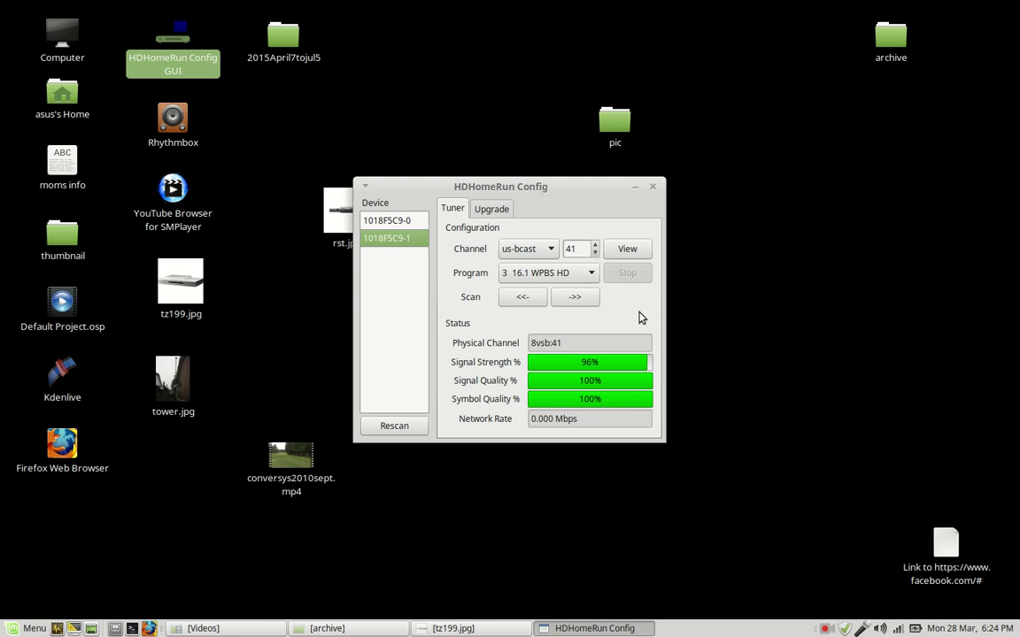
mouse_move(574, 296)
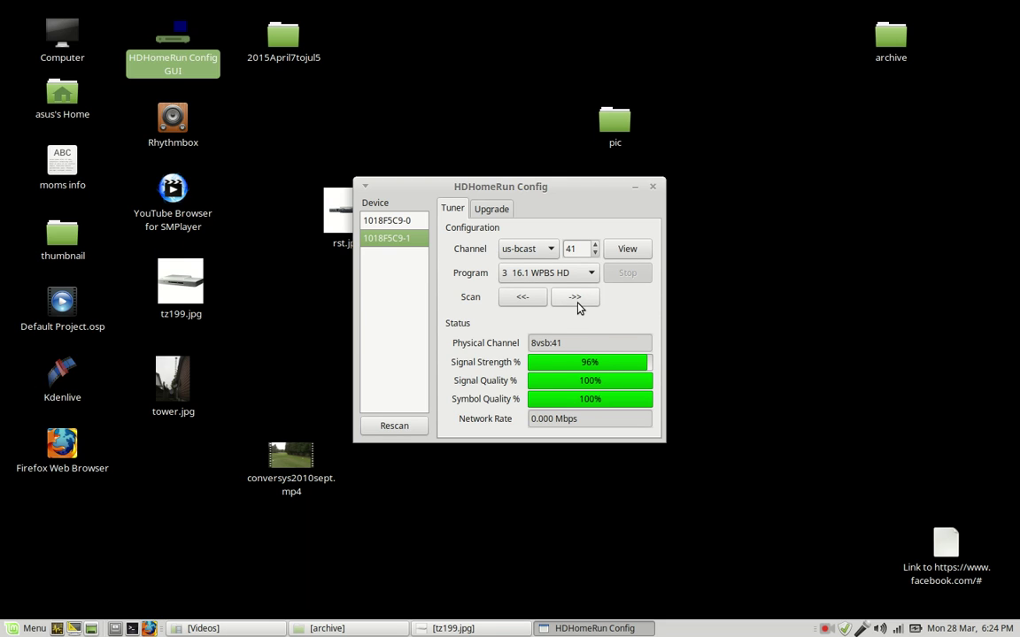
Step: Scan forward to channel 44, locking 43.1 WNYS-DT at 63% strength, 43% quality
left_click(523, 296)
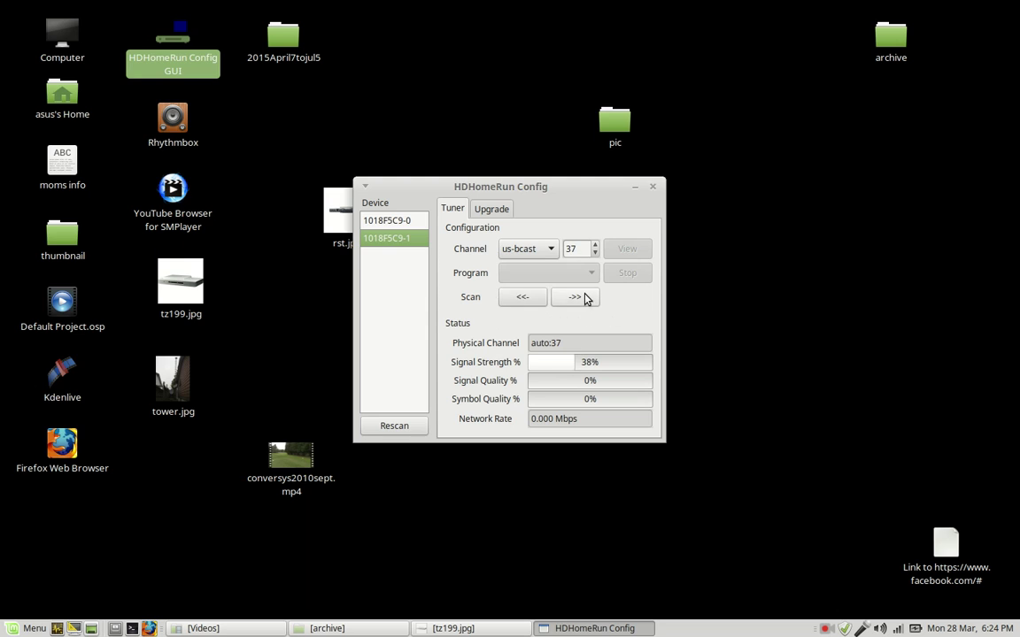
left_click(575, 297)
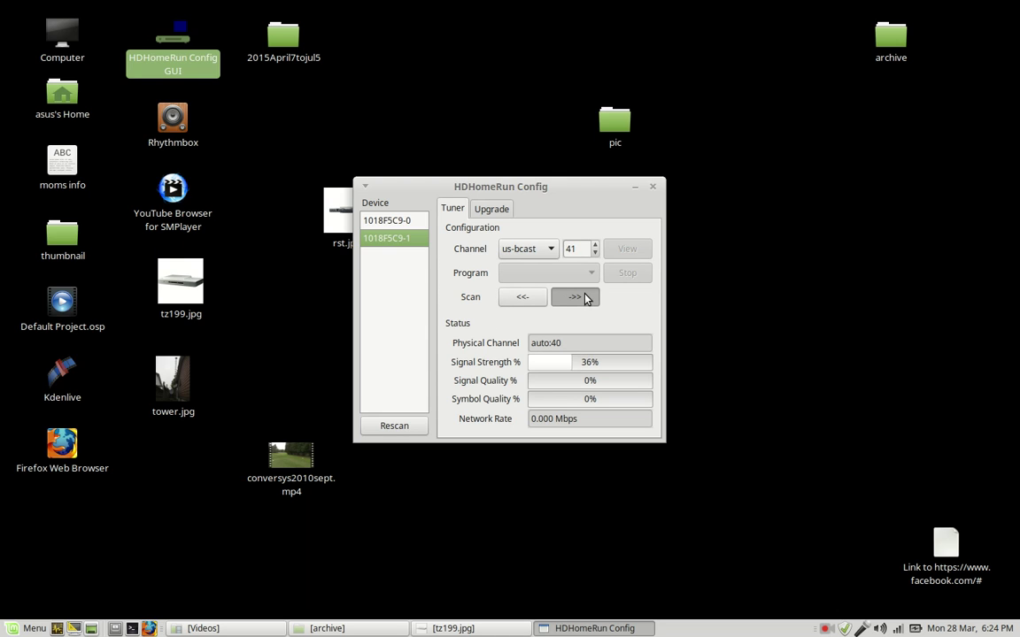
left_click(575, 297)
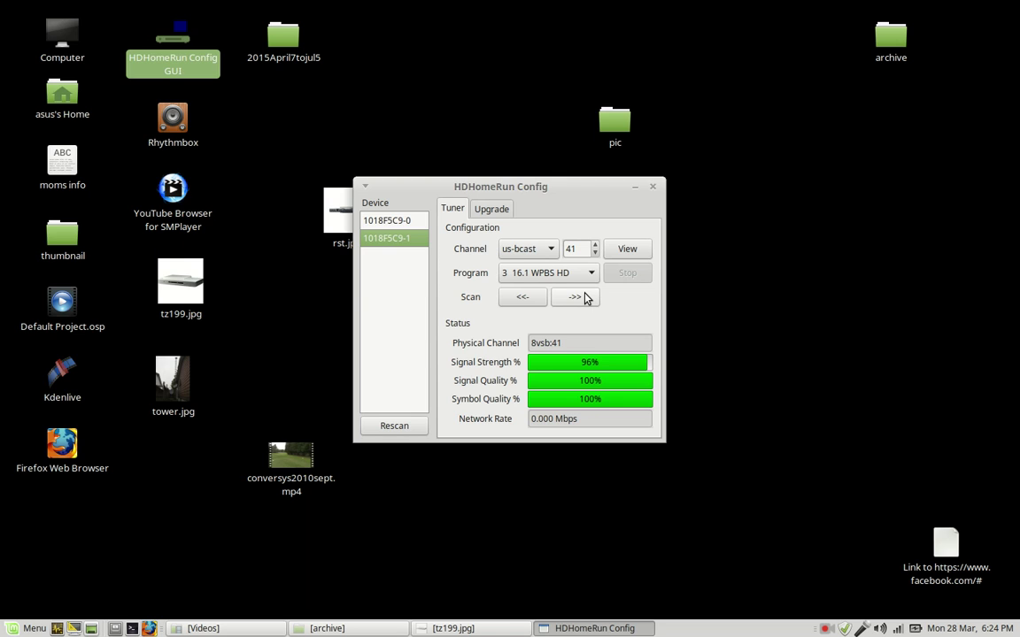
left_click(574, 297)
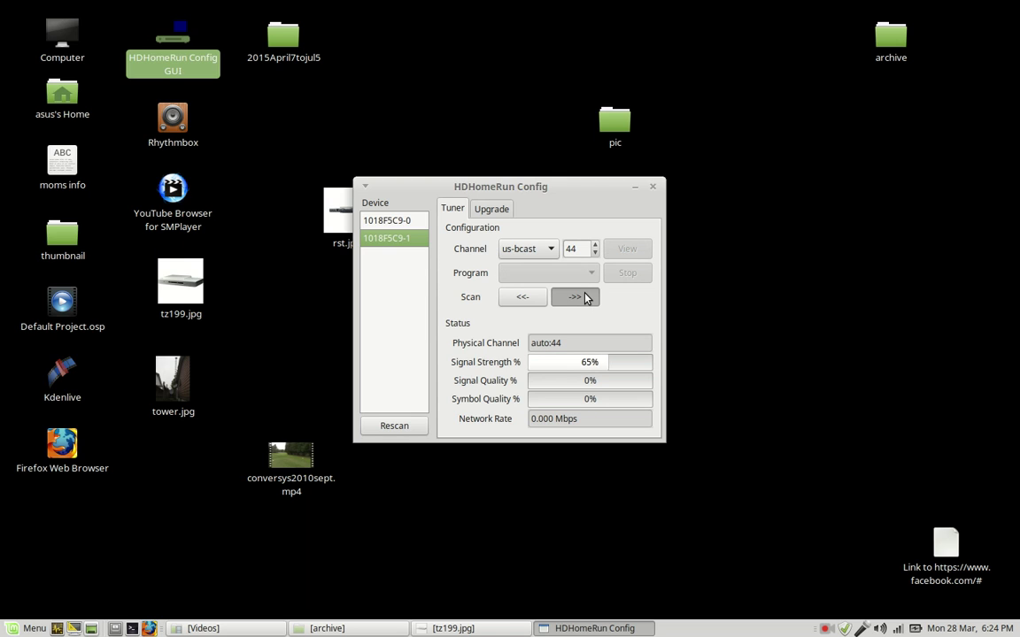
left_click(573, 297)
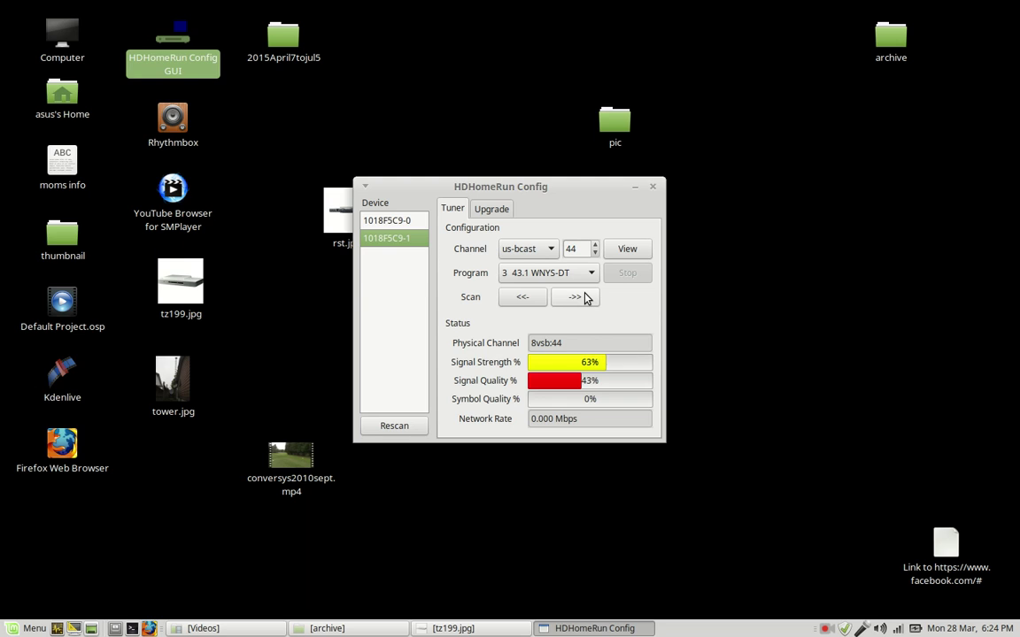